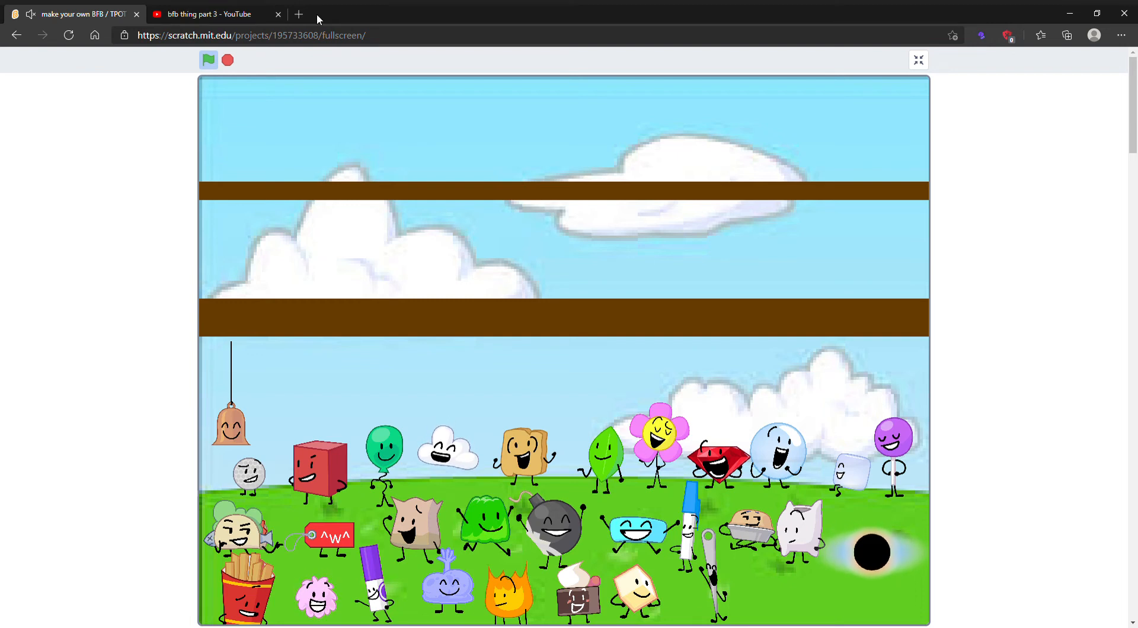
pyautogui.moveTo(289, 13)
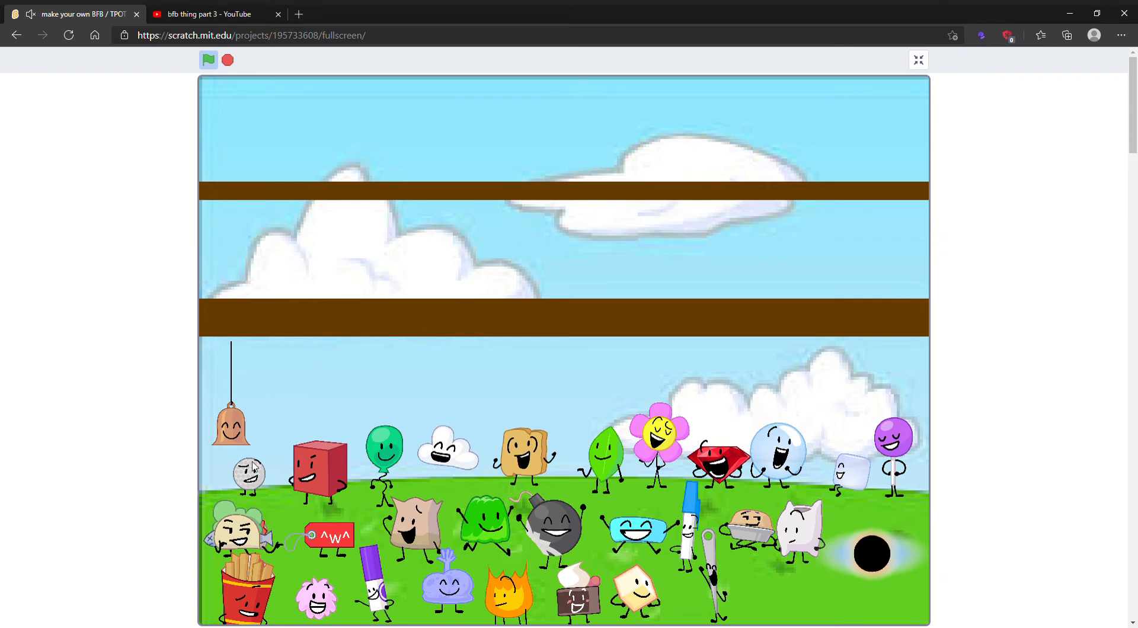
pyautogui.moveTo(241, 496)
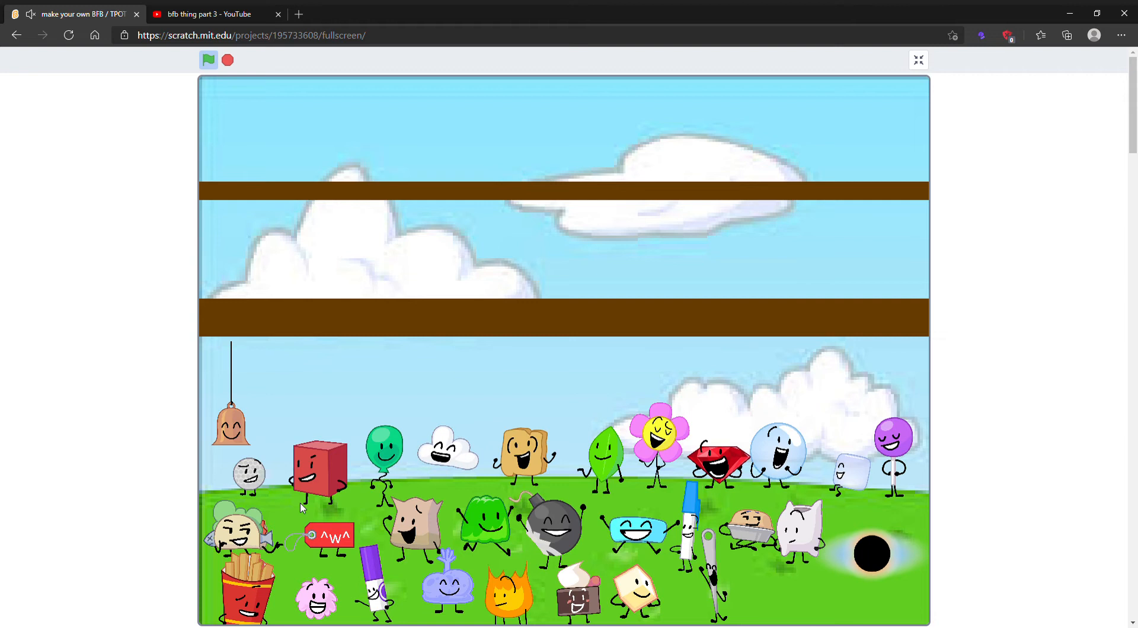
pyautogui.moveTo(479, 482)
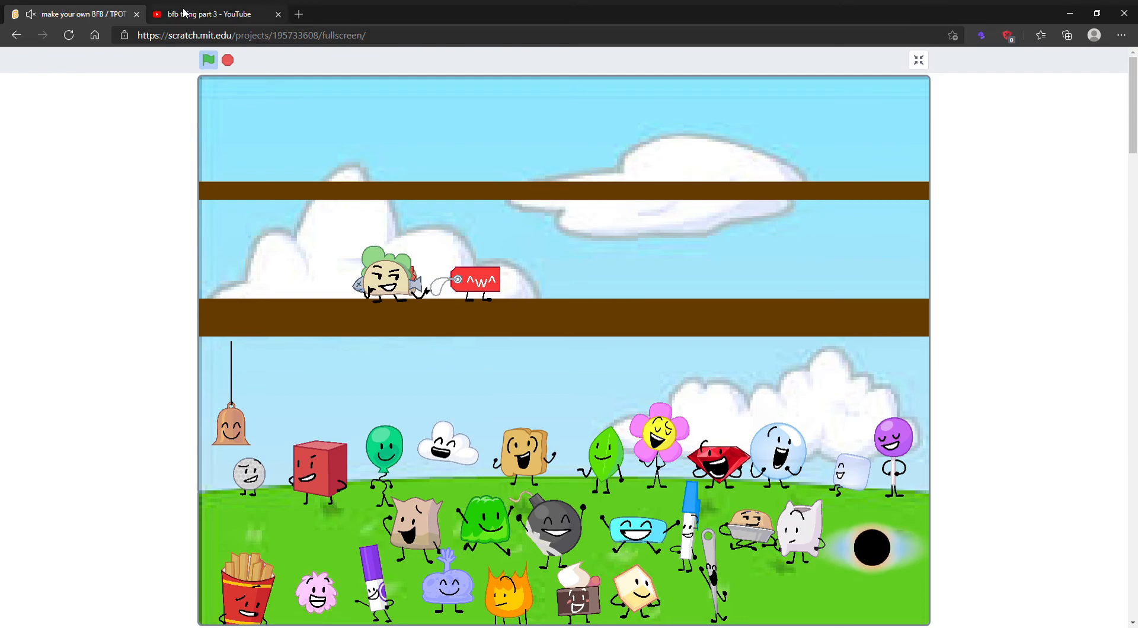
pyautogui.click(207, 13)
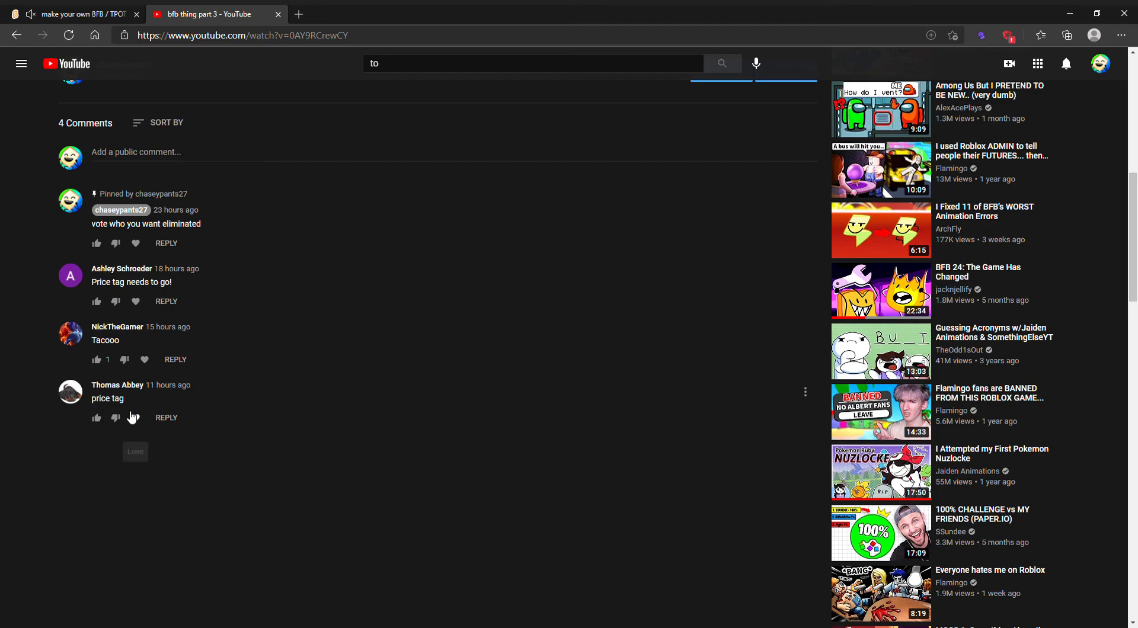
pyautogui.click(80, 13)
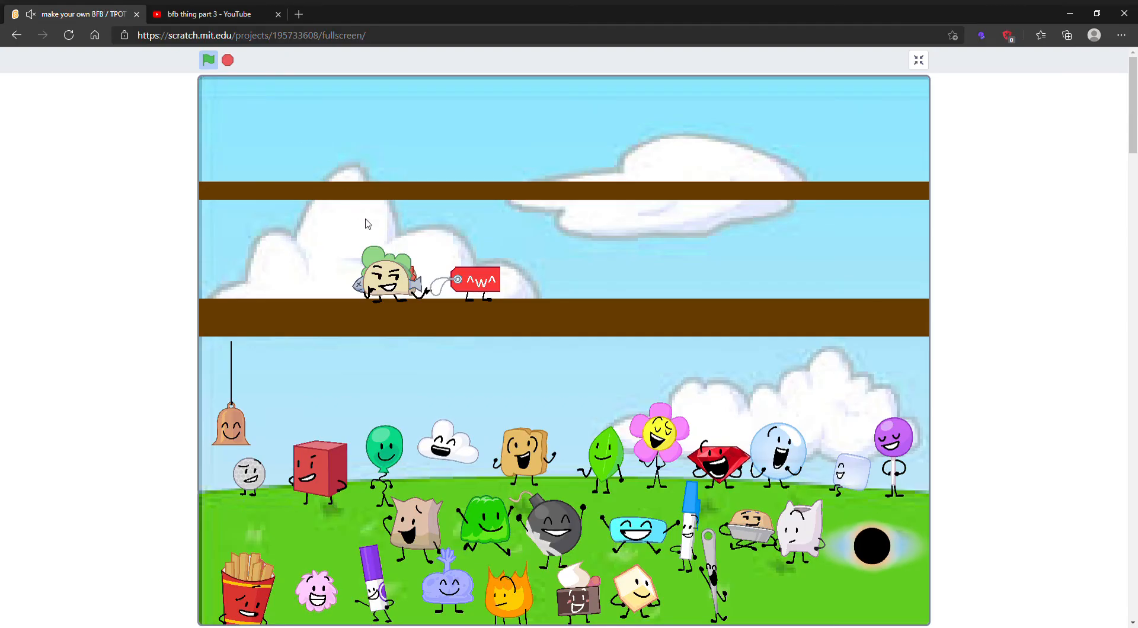
pyautogui.click(207, 13)
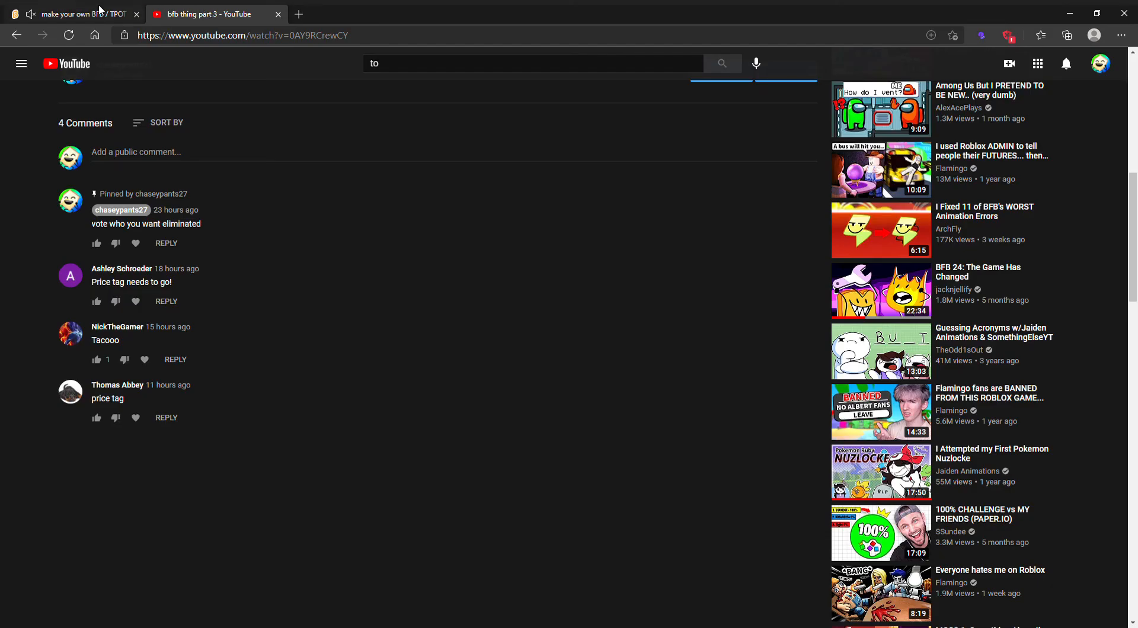
pyautogui.click(77, 13)
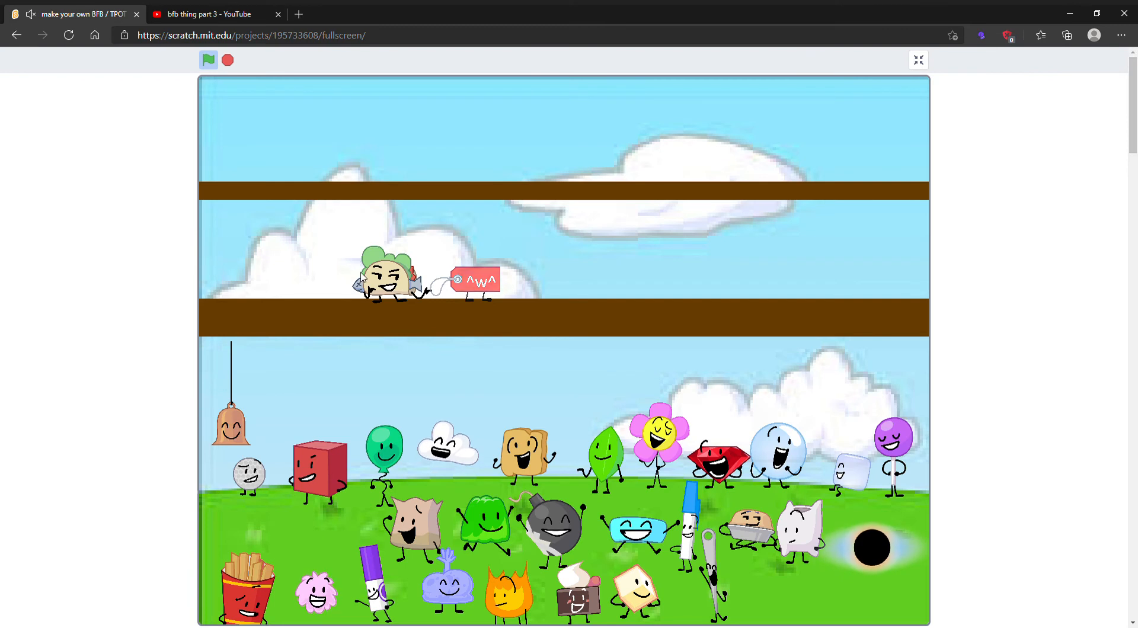